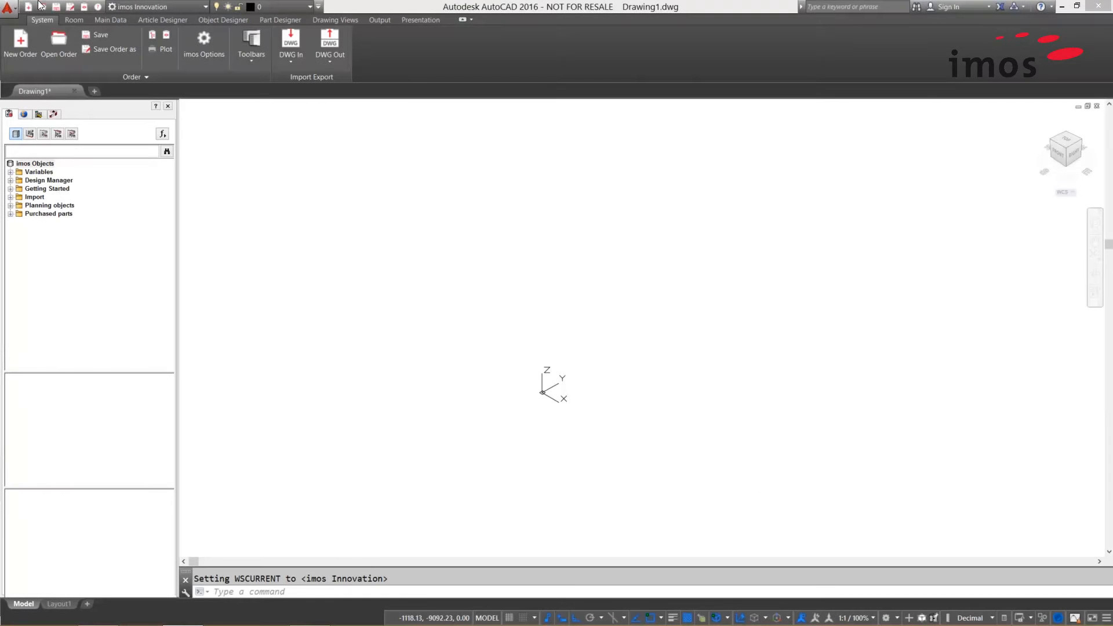
- Show the imos Main Data tools on the AutoCAD ribbon
{"action": "left_click", "coordinate": [110, 19]}
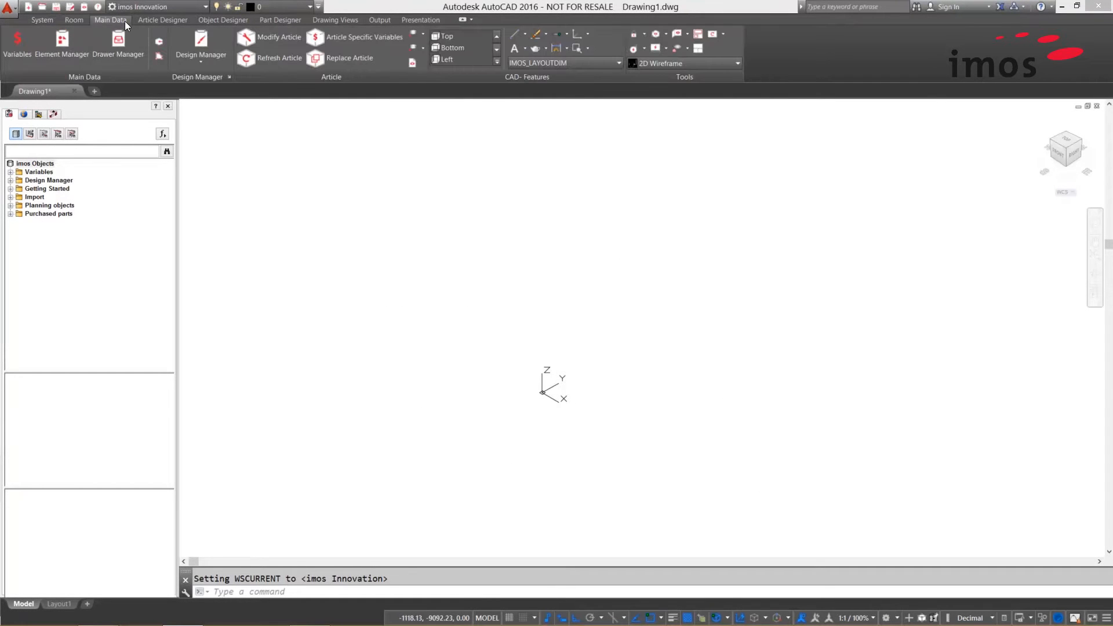
- Launch the Element Manager and keep its structure navigation pane pinned open
{"action": "left_click", "coordinate": [60, 41]}
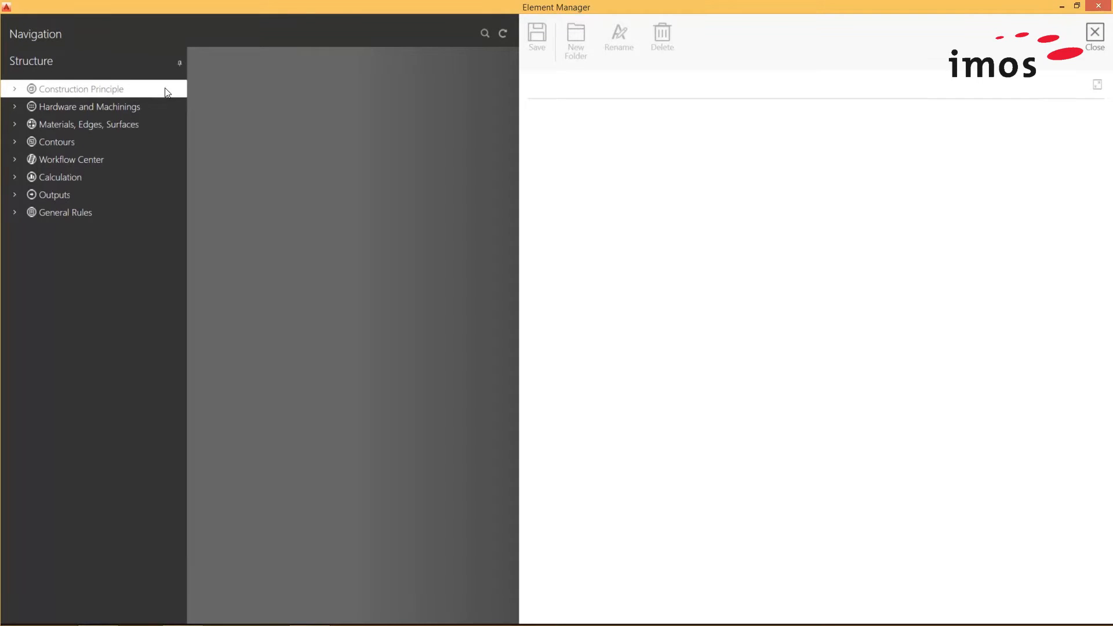
{"action": "left_click", "coordinate": [179, 61]}
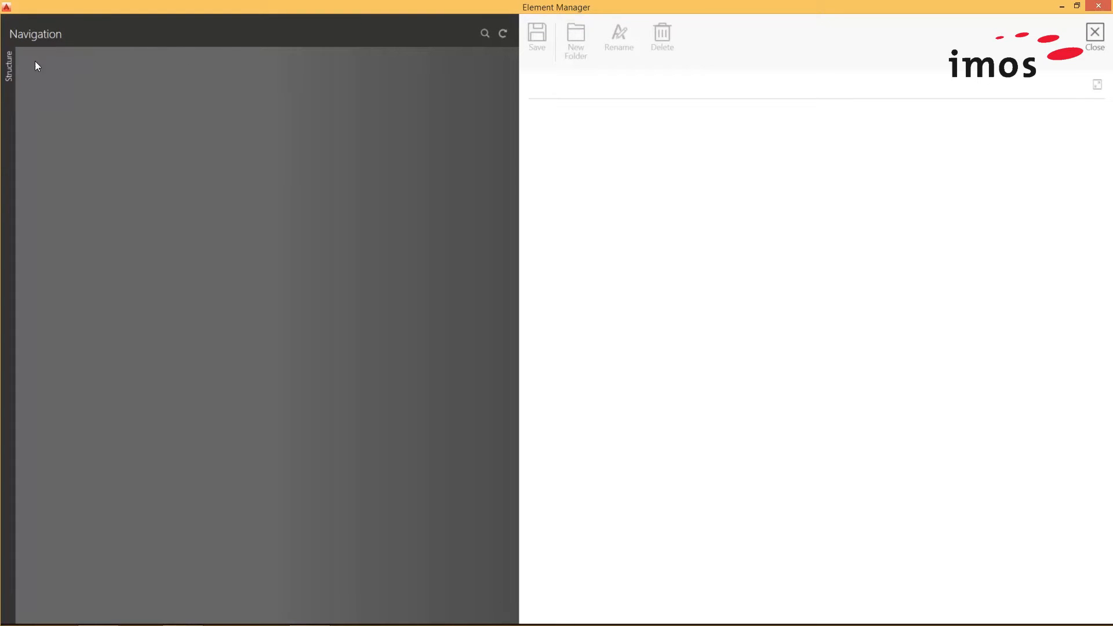
{"action": "left_click", "coordinate": [8, 69]}
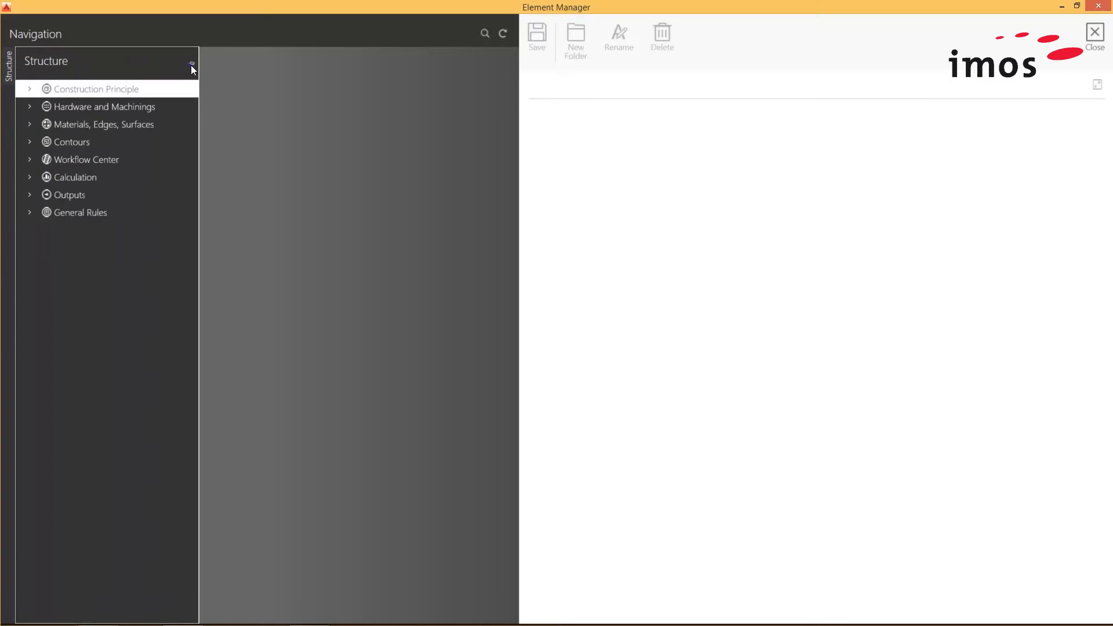
{"action": "left_click", "coordinate": [29, 88]}
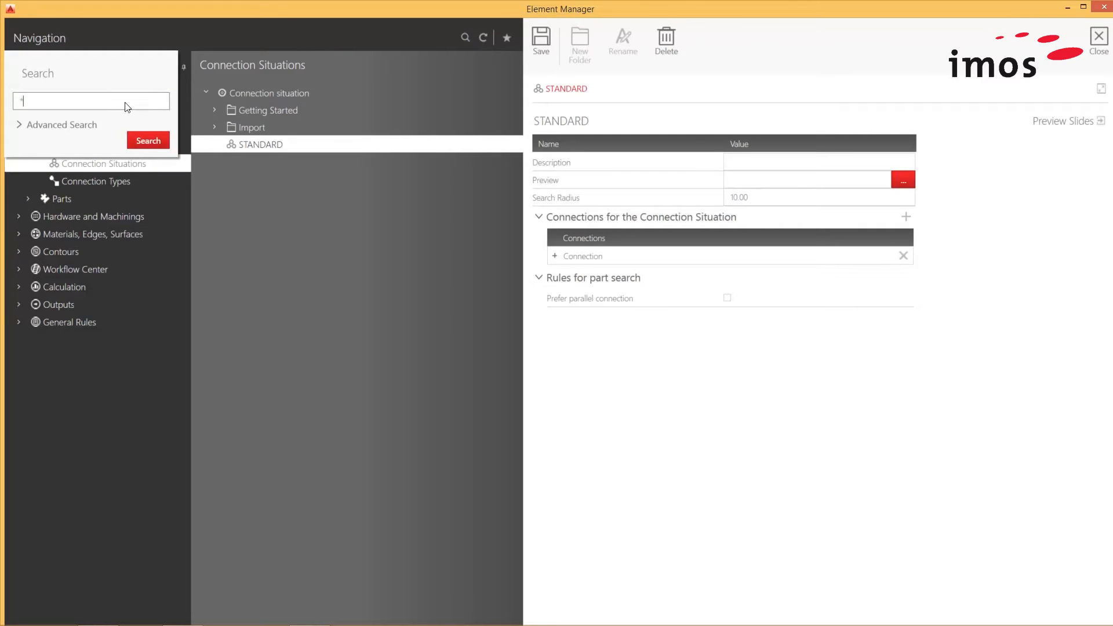
- Search for 'dowel', review the i_Dowel connection situations and close the results
{"action": "type", "text": "dowel"}
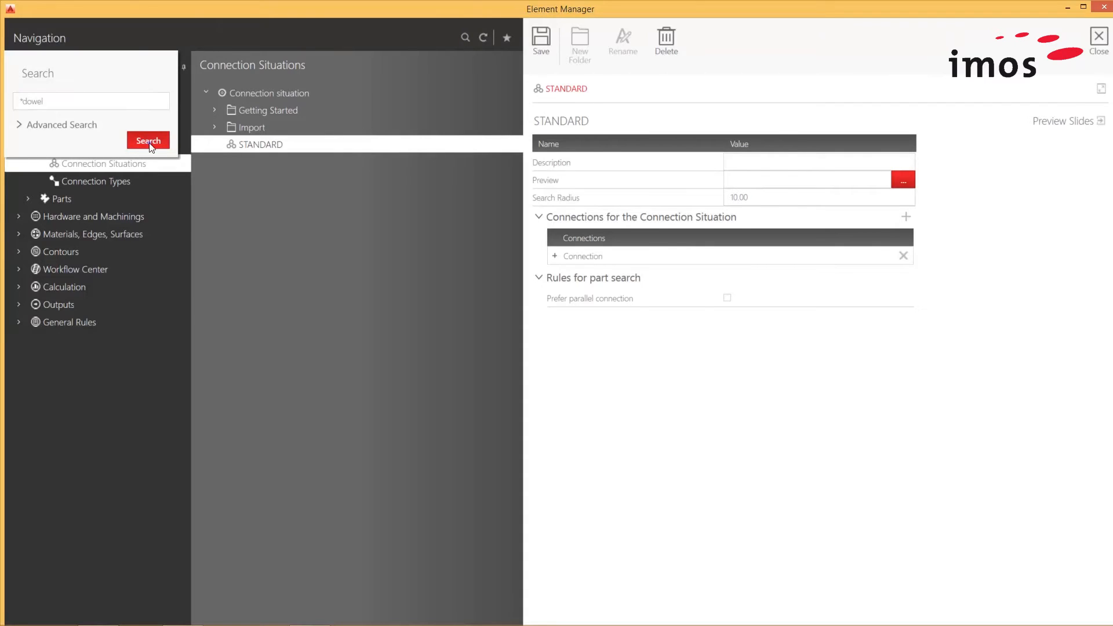
{"action": "left_click", "coordinate": [149, 141]}
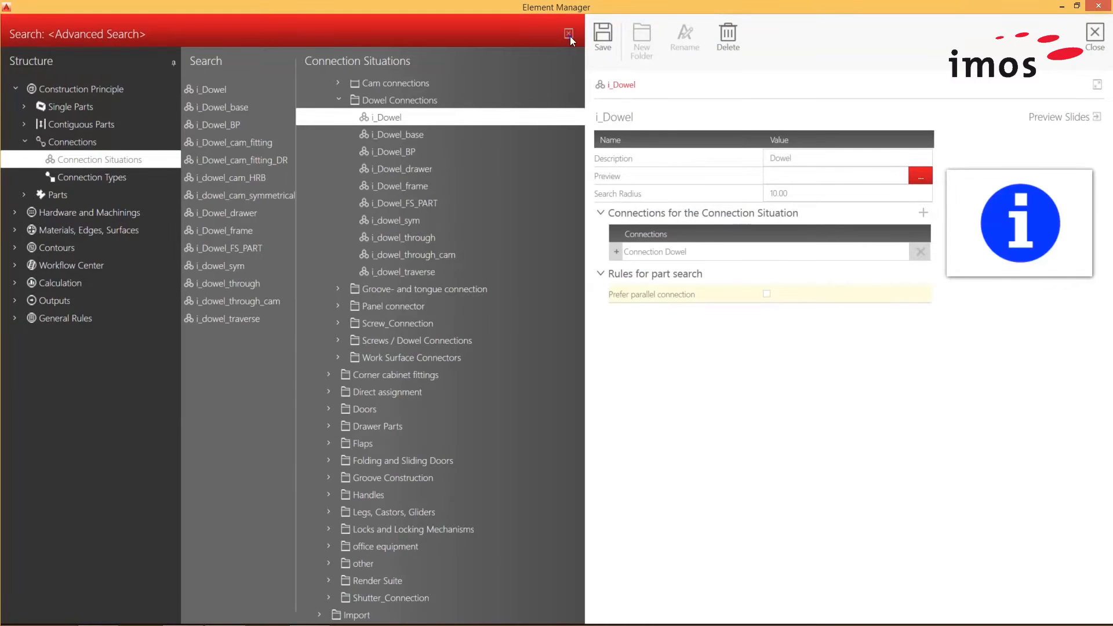
{"action": "left_click", "coordinate": [568, 32]}
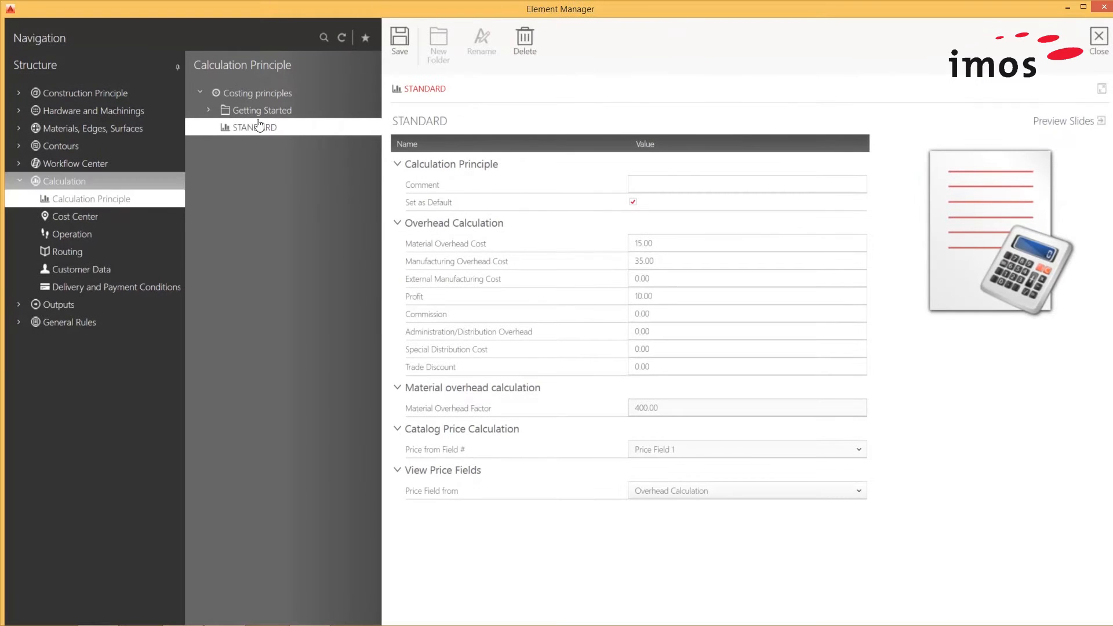
- Fold away the Calculation categories, leaving the STANDARD costing principle displayed
{"action": "left_click", "coordinate": [18, 180]}
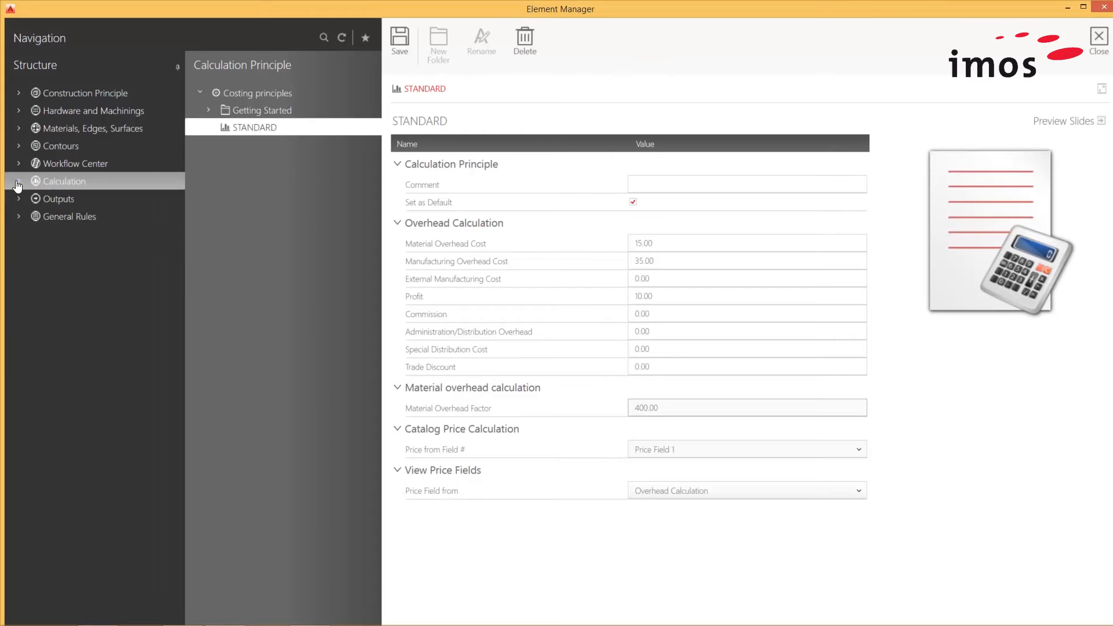
{"action": "mouse_move", "coordinate": [18, 166]}
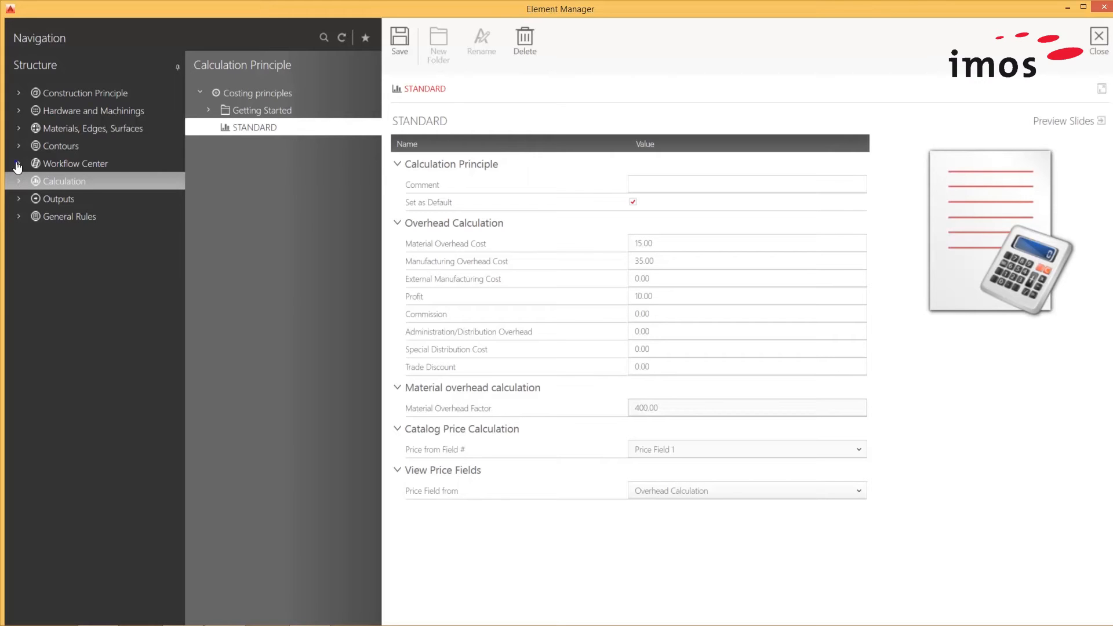
- Show the STANDARD workflow under Workflow Center > Workflows, then fold the branch back up
{"action": "left_click", "coordinate": [18, 163]}
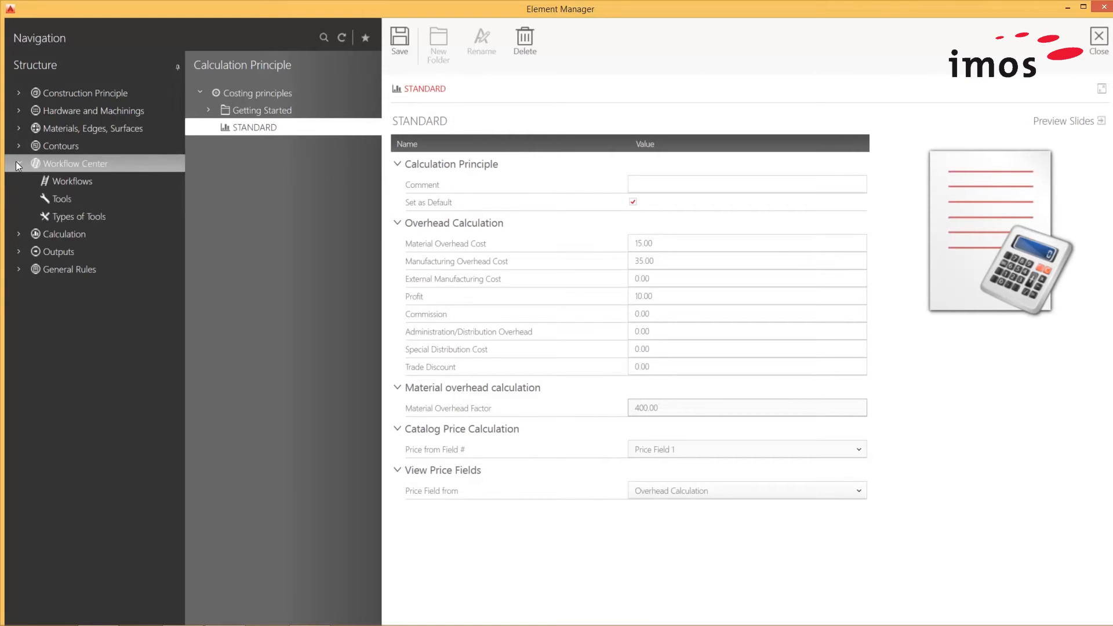
{"action": "left_click", "coordinate": [72, 181]}
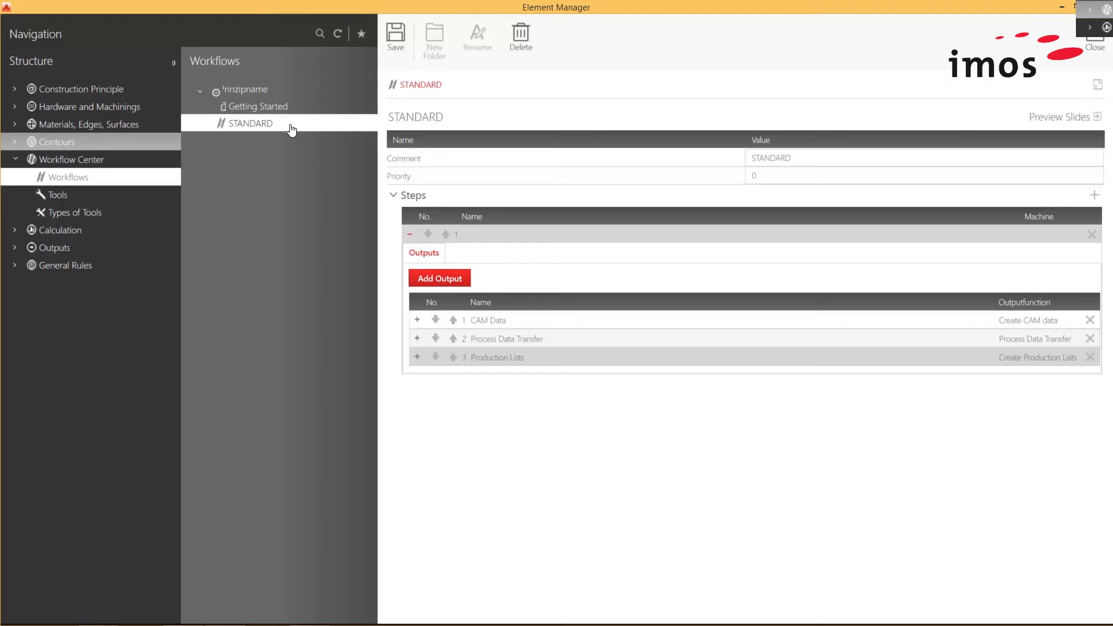
{"action": "left_click", "coordinate": [16, 160]}
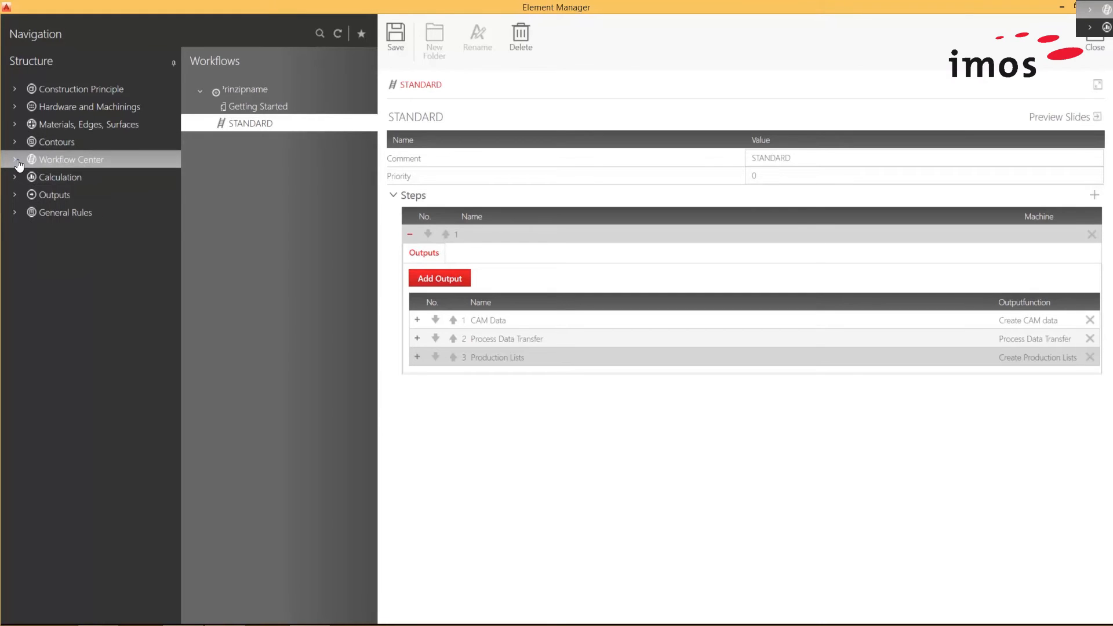
{"action": "mouse_move", "coordinate": [15, 199]}
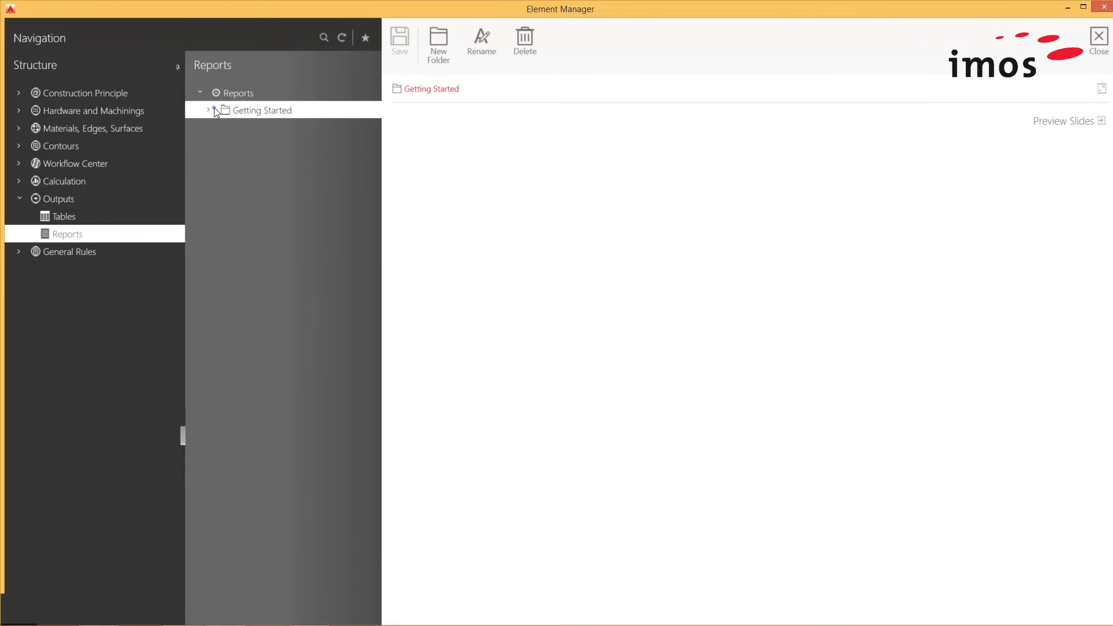
- Expand the Getting Started reports folder to reach the BOMs MaterialRequirements report
{"action": "left_click", "coordinate": [209, 110]}
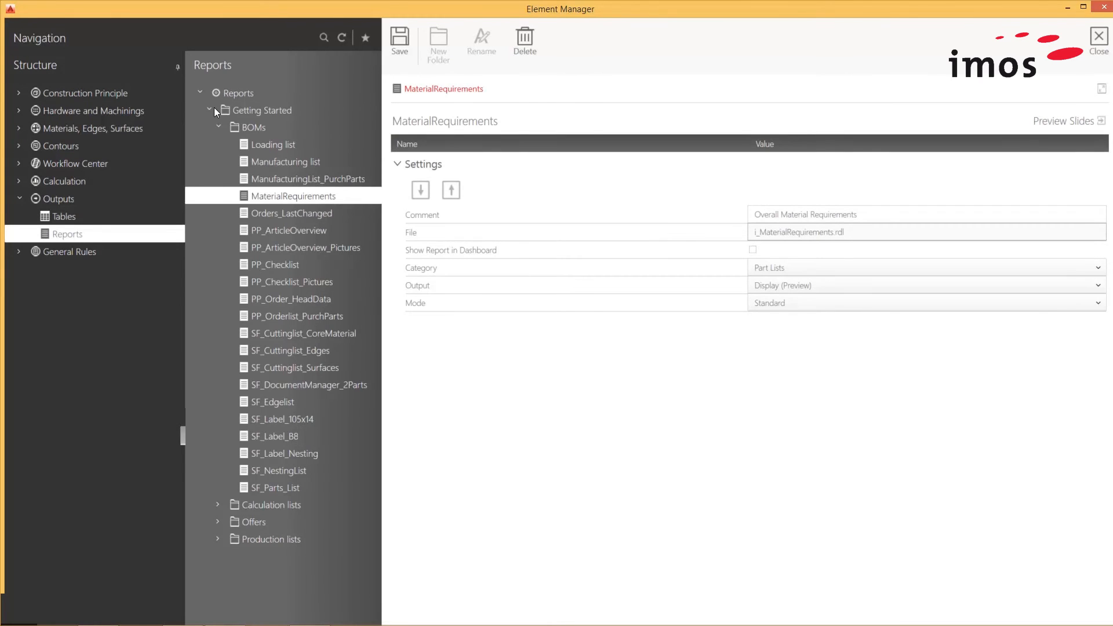